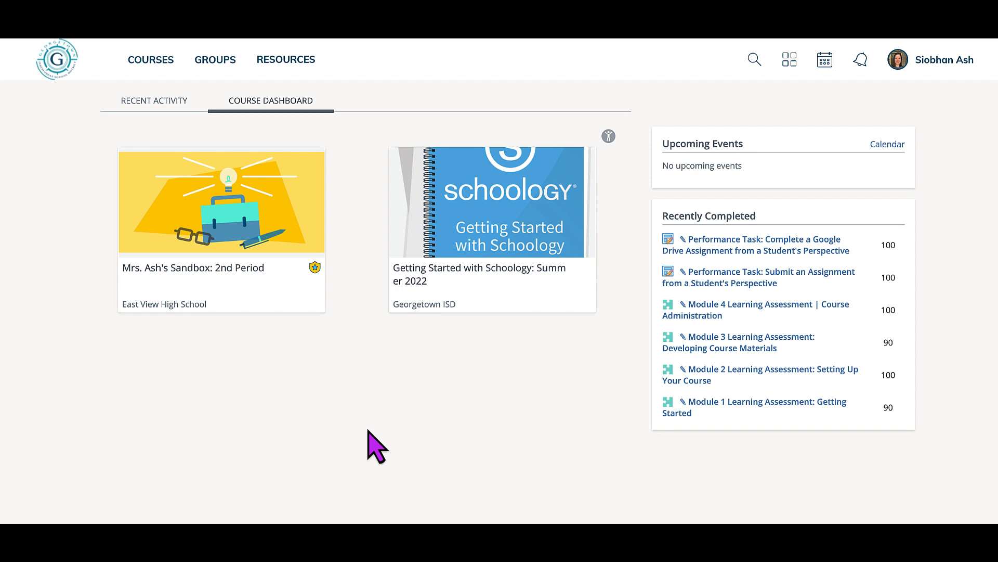
{"action": "mouse_move", "coordinate": [328, 175]}
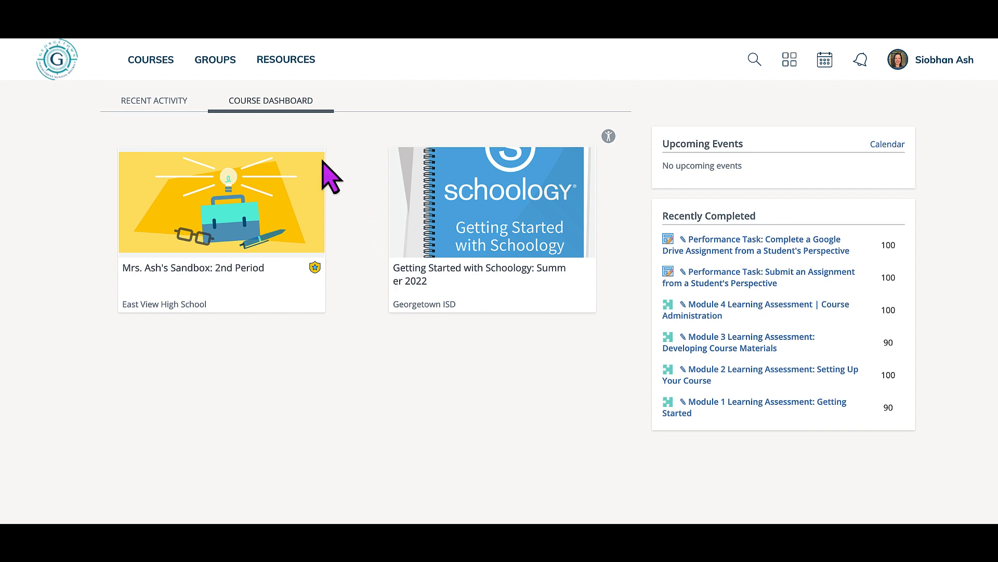
{"action": "mouse_move", "coordinate": [342, 138]}
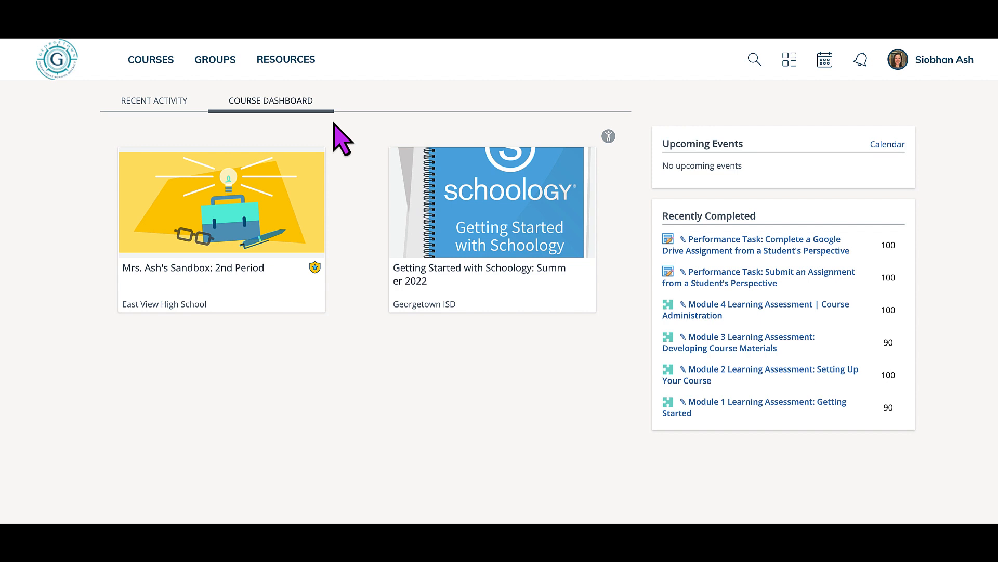
{"action": "mouse_move", "coordinate": [364, 364]}
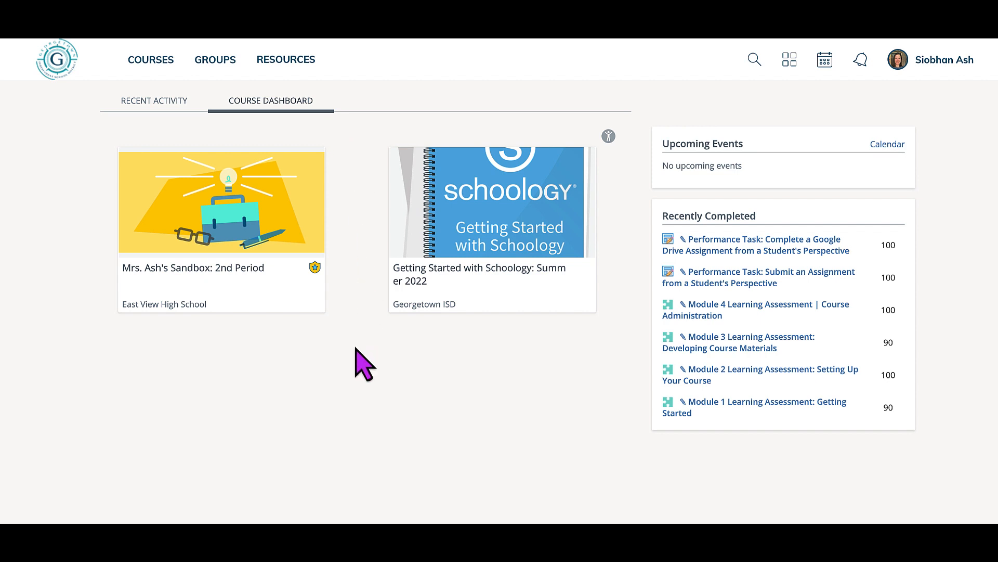
{"action": "mouse_move", "coordinate": [372, 400]}
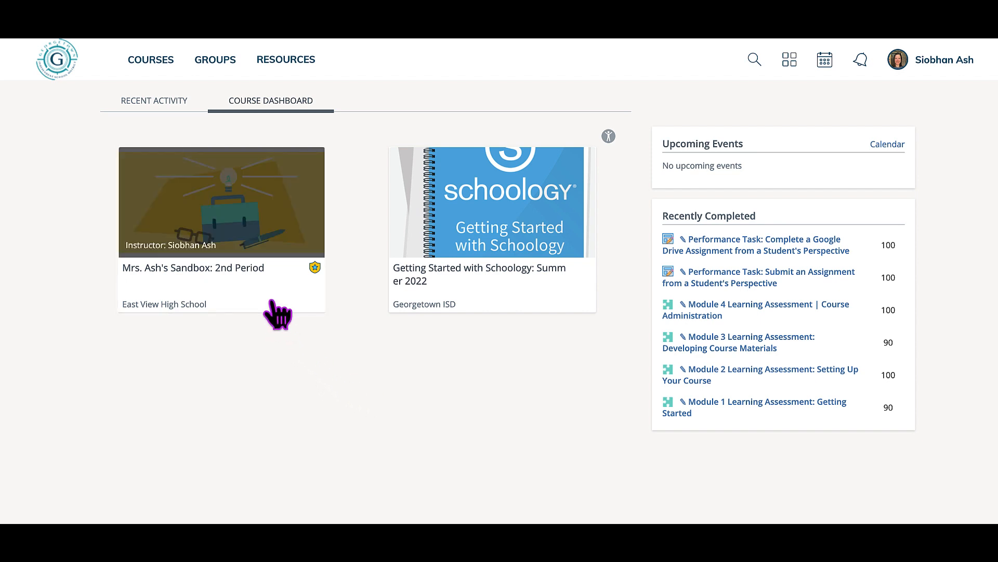
{"action": "mouse_move", "coordinate": [474, 353]}
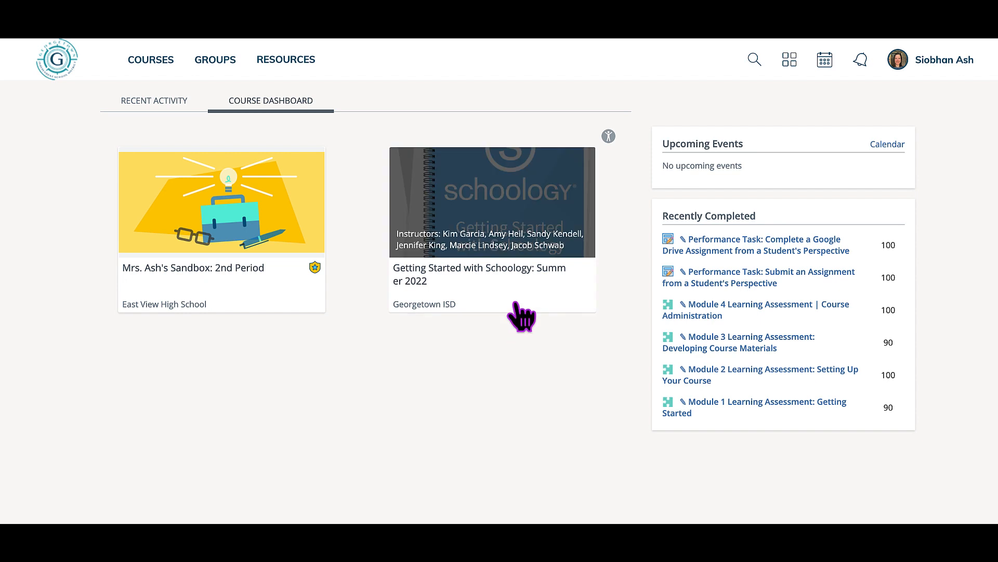
{"action": "mouse_move", "coordinate": [366, 363]}
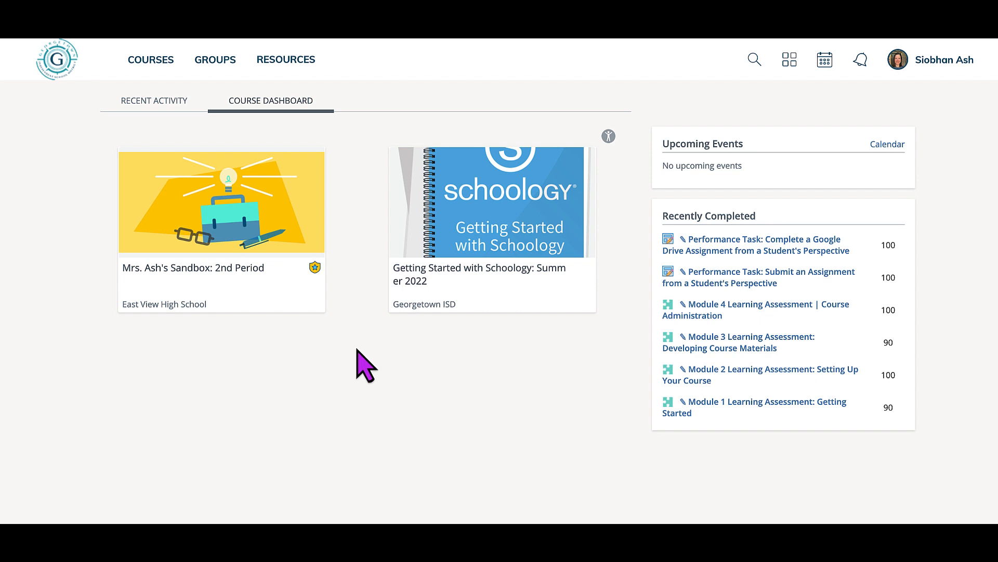
{"action": "mouse_move", "coordinate": [285, 388]}
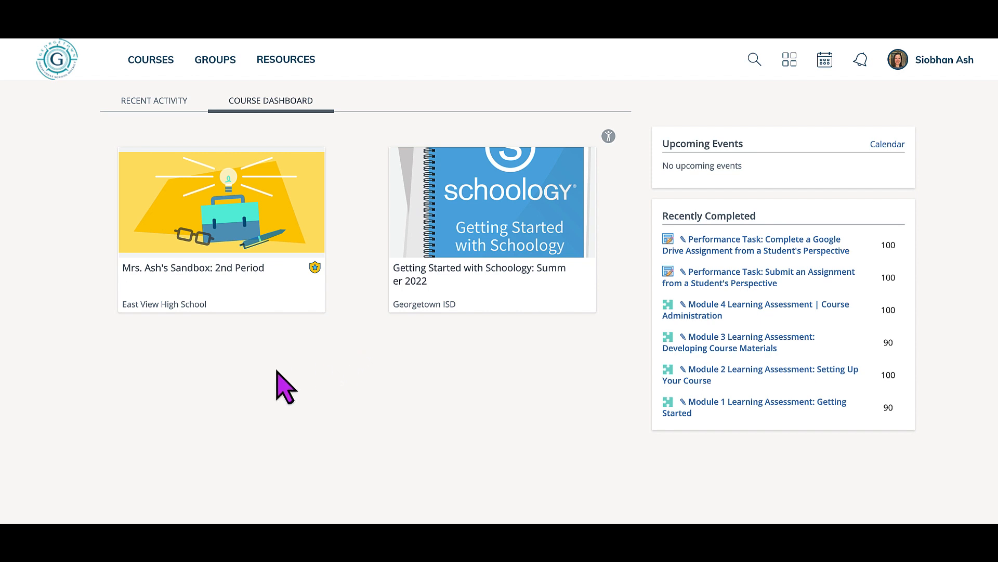
{"action": "mouse_move", "coordinate": [82, 172]}
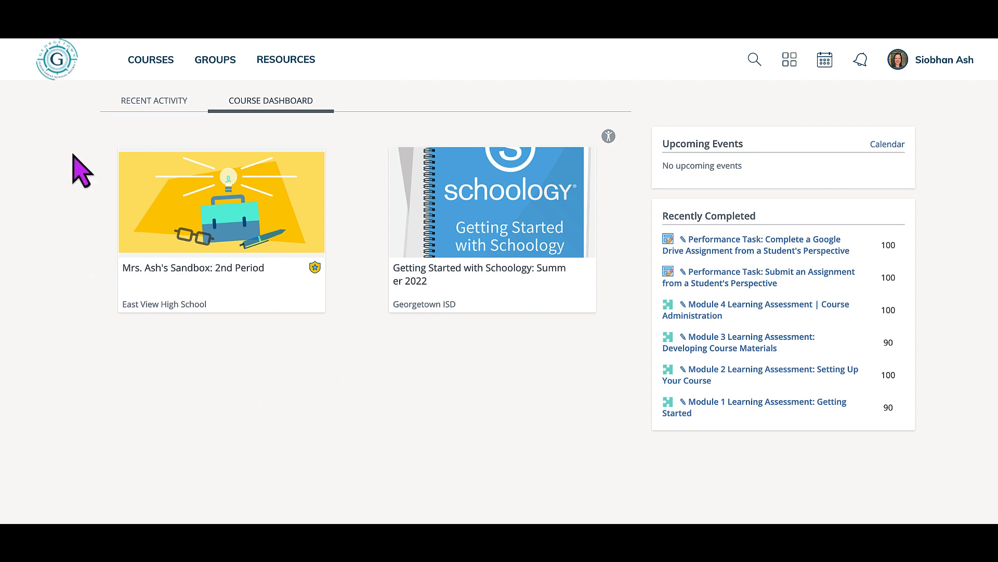
{"action": "mouse_move", "coordinate": [150, 59]}
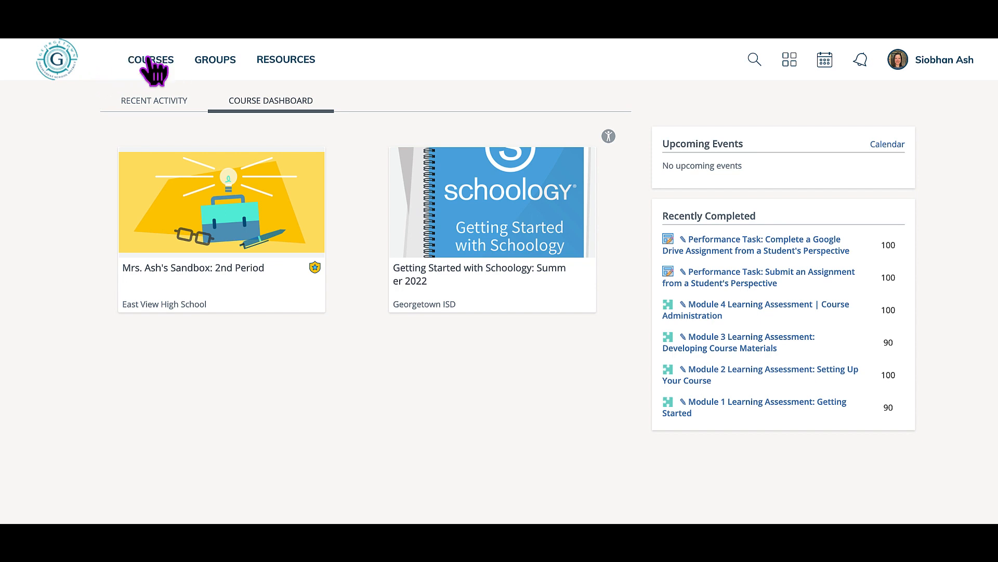
Open My Courses from the COURSES dropdown to list Getting Started with Schoology and Mrs. Ash's Sandbox.
{"action": "left_click", "coordinate": [151, 59]}
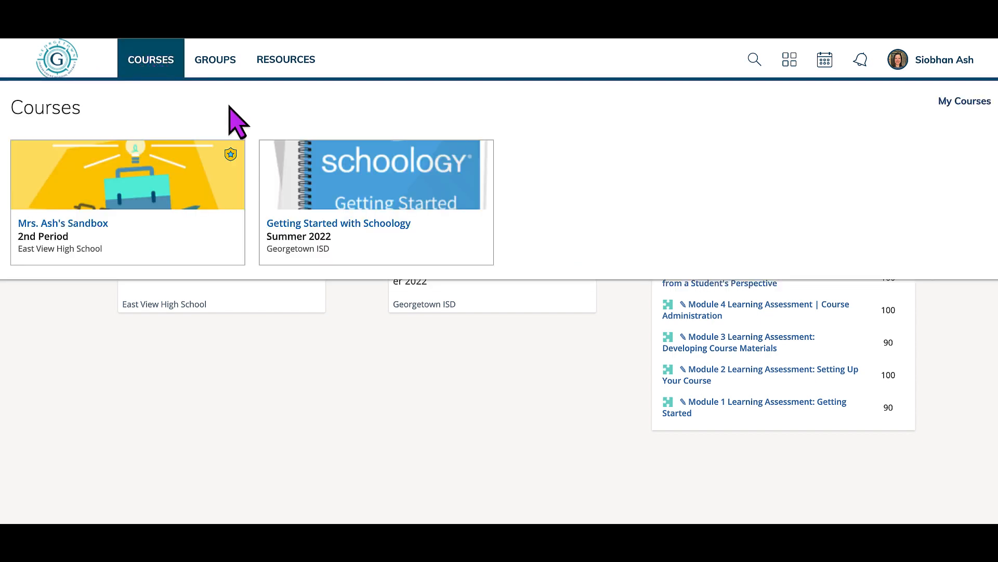
{"action": "mouse_move", "coordinate": [955, 115]}
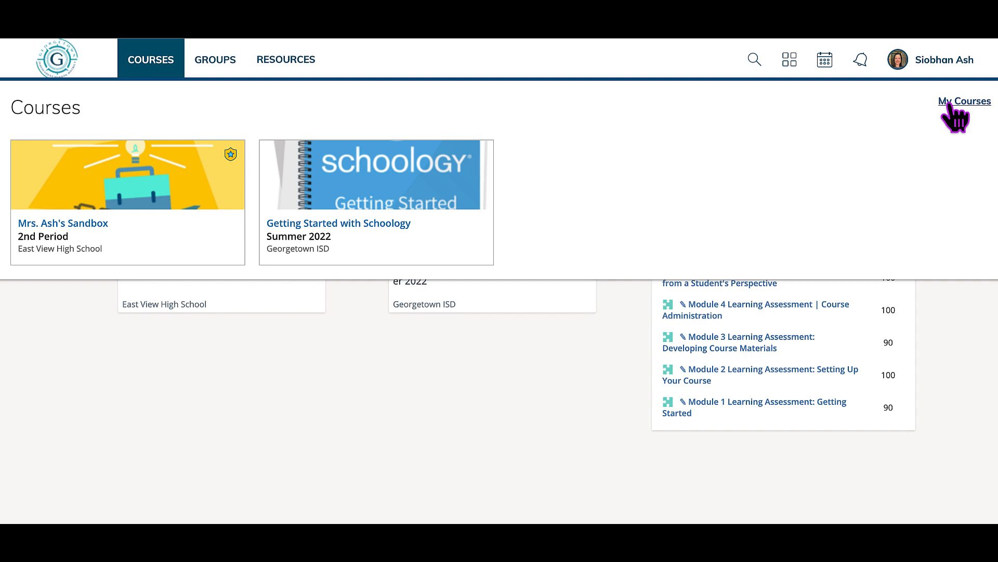
{"action": "left_click", "coordinate": [964, 101]}
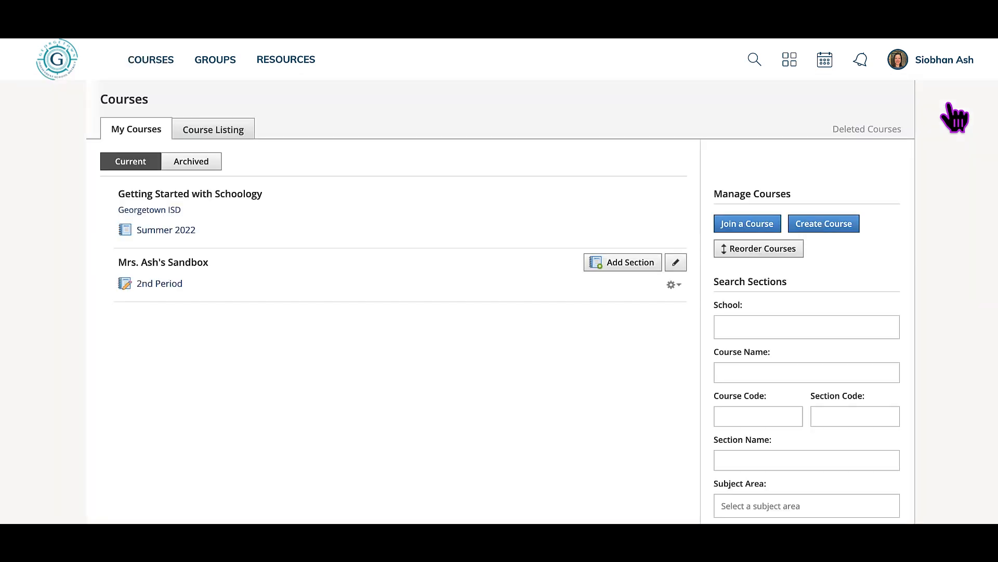
{"action": "mouse_move", "coordinate": [389, 170]}
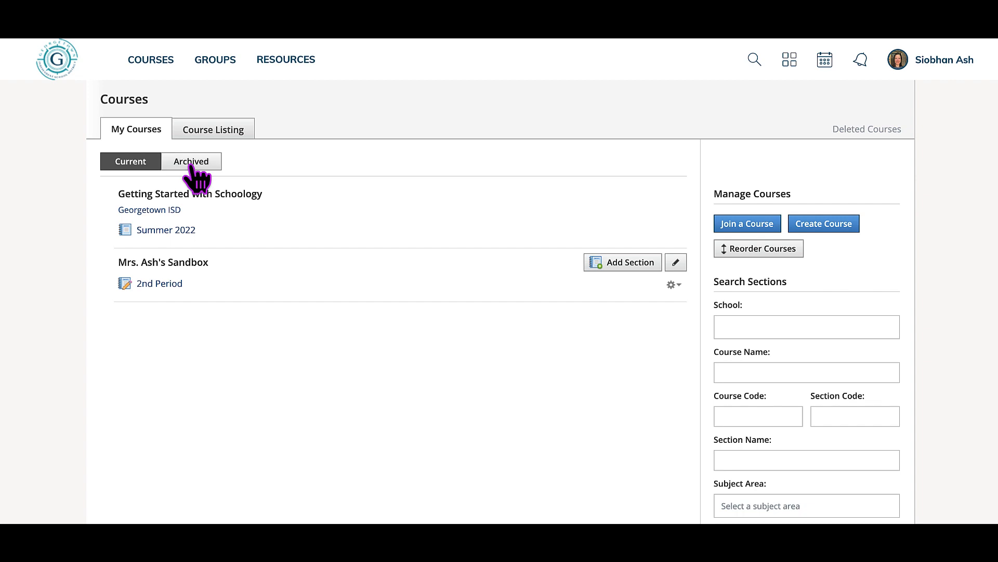
Switch My Courses to the Archived list and scroll through past school-year sections.
{"action": "left_click", "coordinate": [191, 162]}
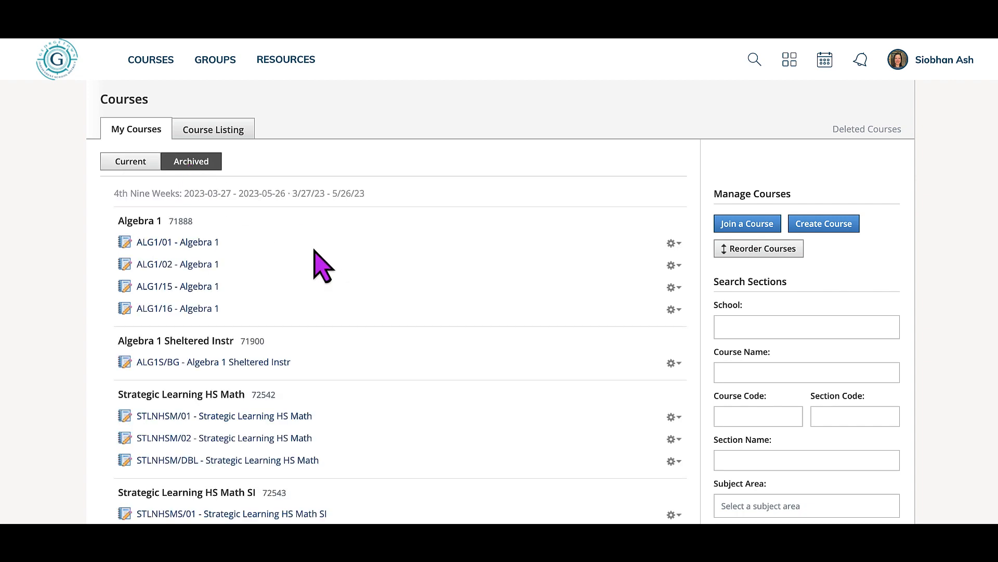
{"action": "scroll", "scroll_direction": "down", "scroll_amount": 3}
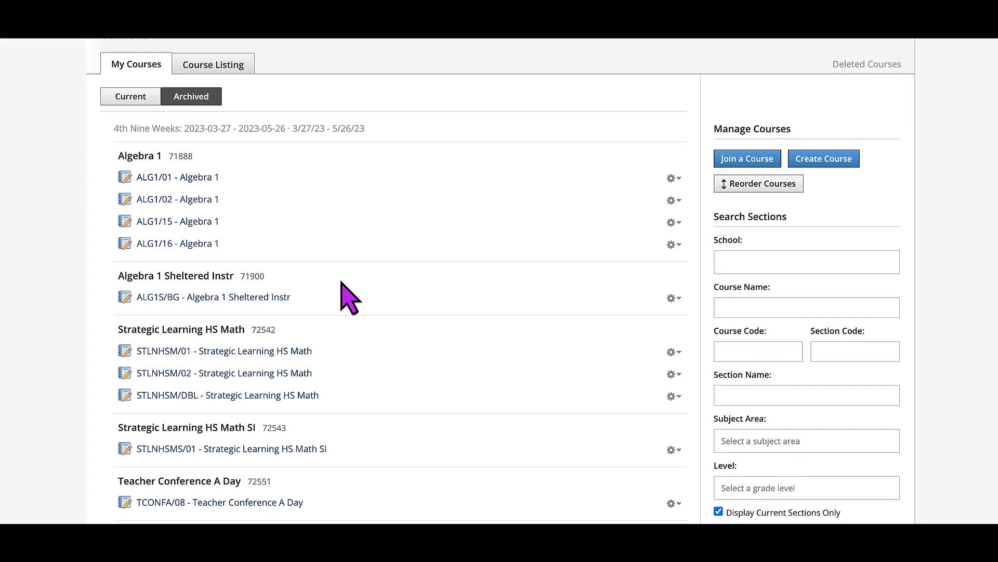
{"action": "scroll", "scroll_direction": "down", "scroll_amount": 3}
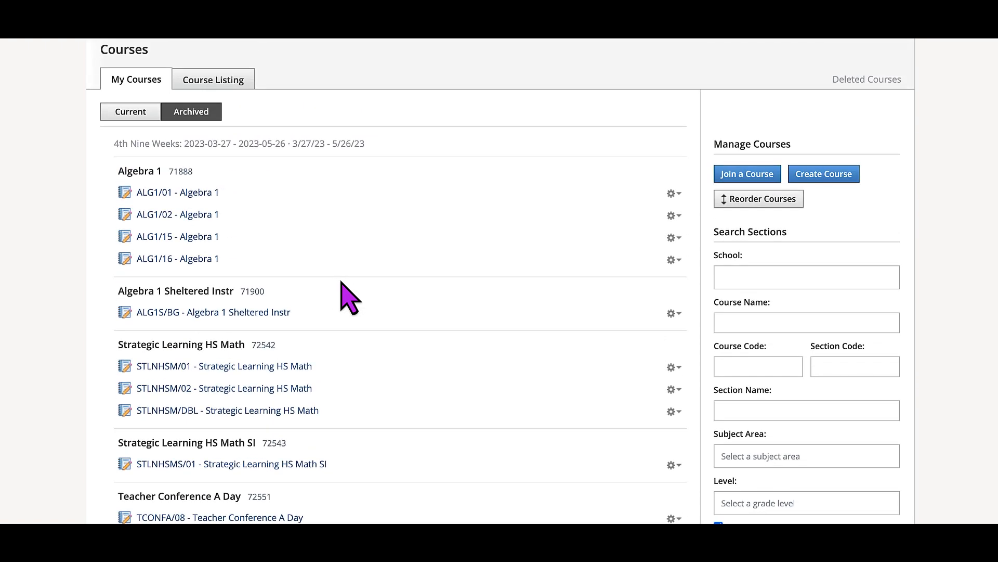
{"action": "scroll", "scroll_direction": "up", "scroll_amount": 3}
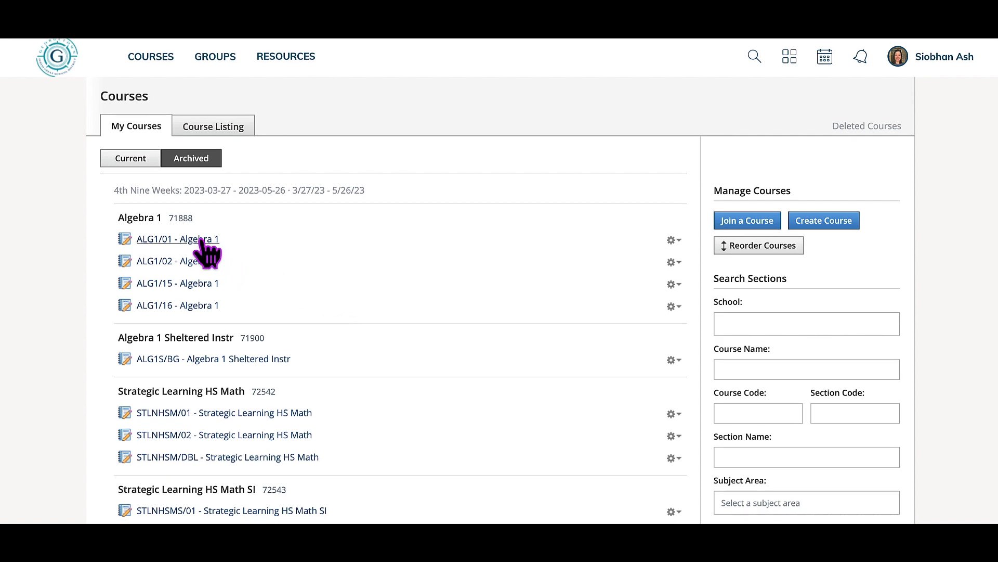
{"action": "mouse_move", "coordinate": [335, 293]}
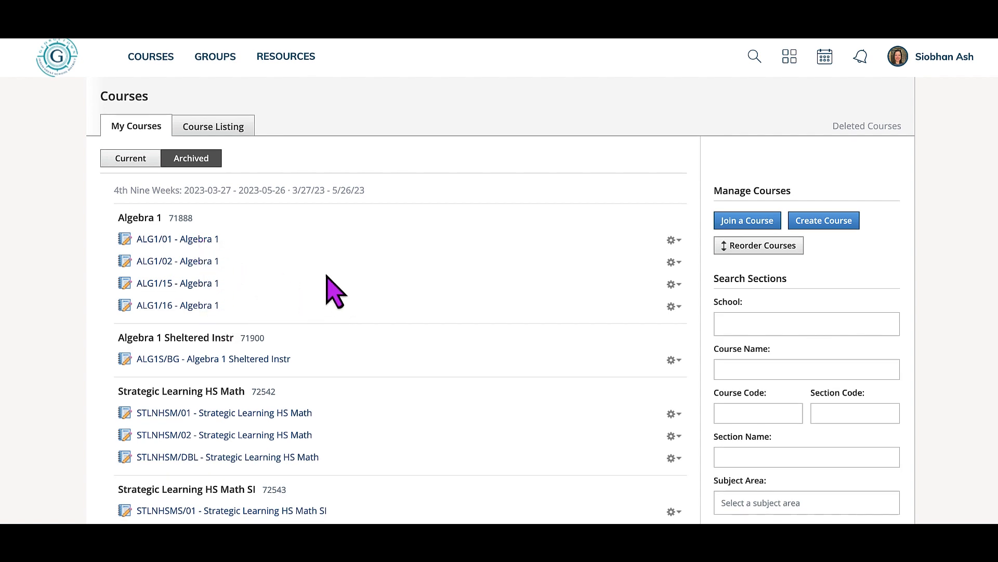
{"action": "mouse_move", "coordinate": [335, 275]}
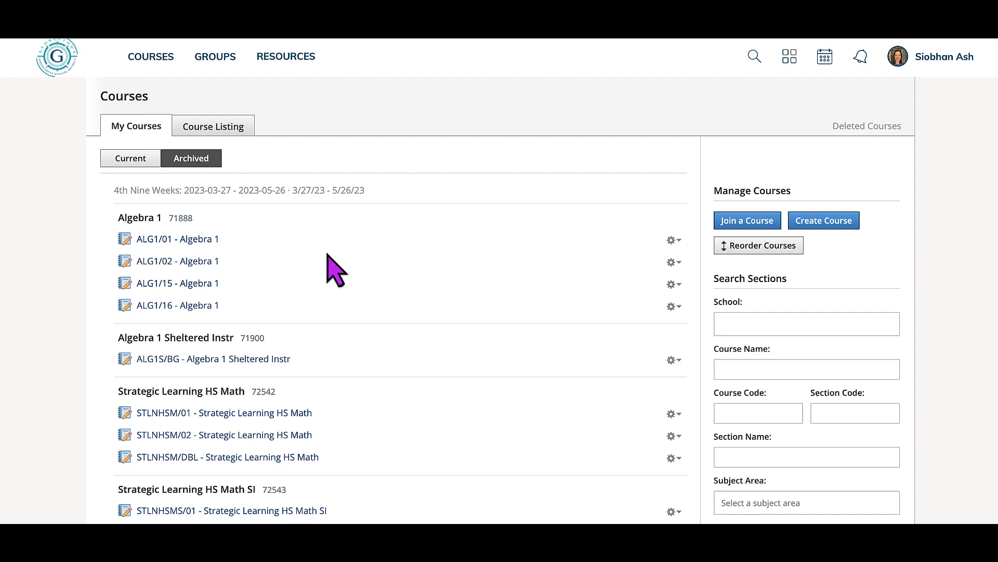
{"action": "mouse_move", "coordinate": [341, 283]}
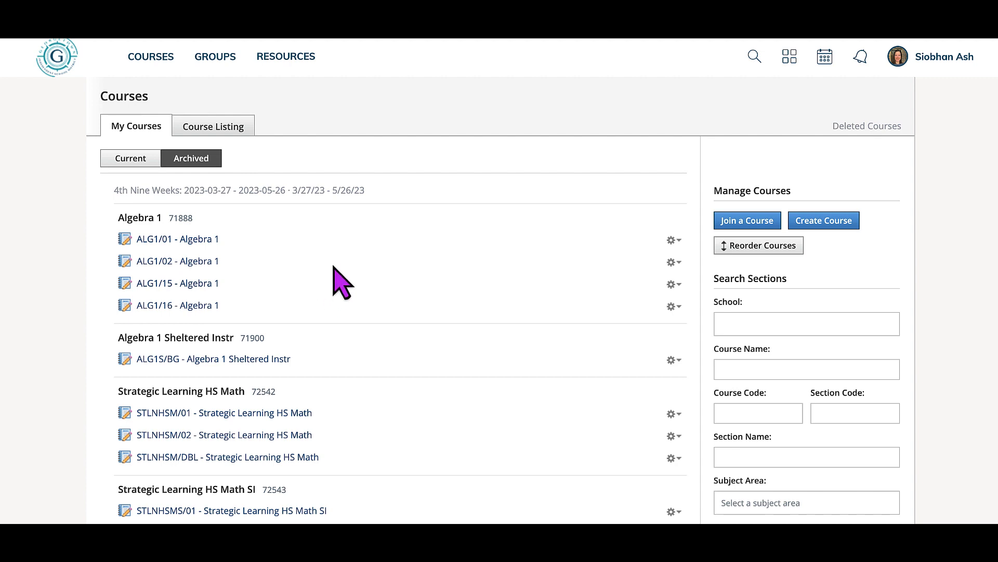
{"action": "mouse_move", "coordinate": [372, 270]}
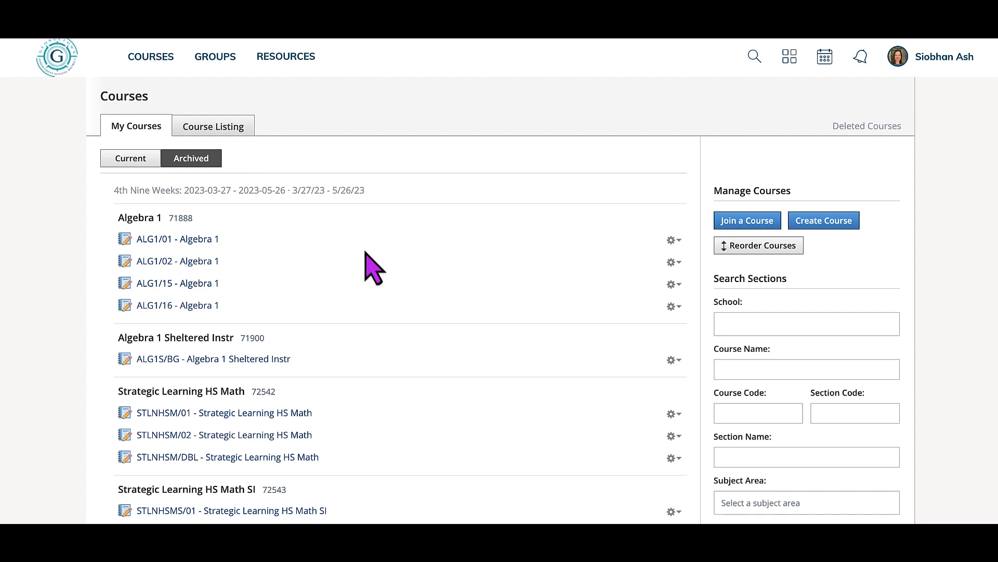
Finish reviewing archived sections and switch back to the Current courses list.
{"action": "scroll", "scroll_direction": "down", "scroll_amount": 3}
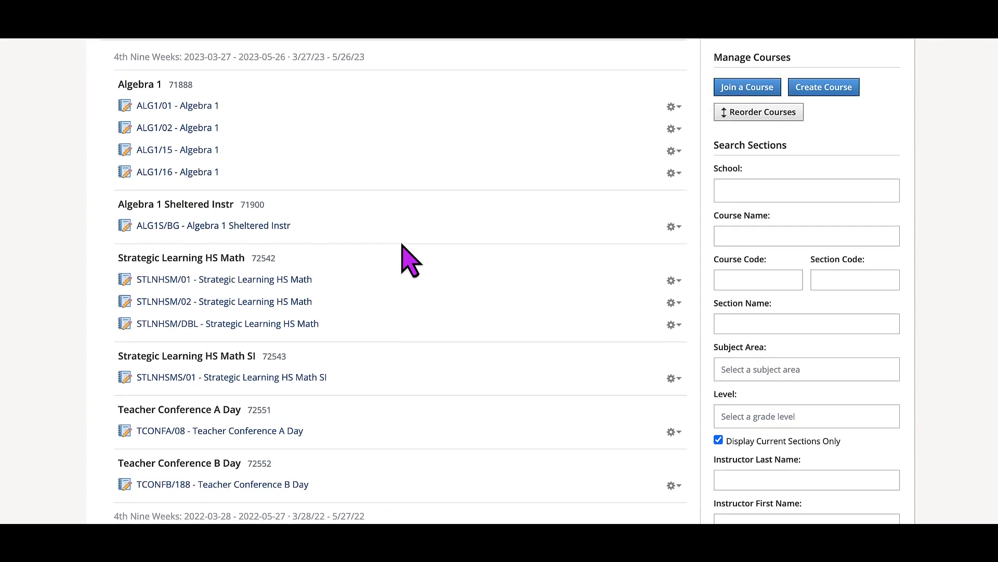
{"action": "scroll", "scroll_direction": "down", "scroll_amount": 3}
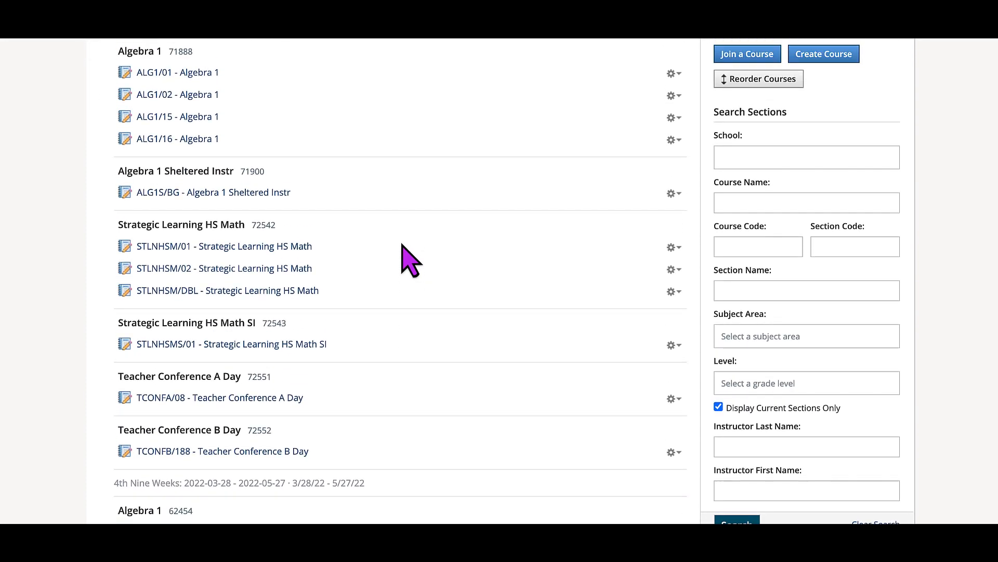
{"action": "scroll", "scroll_direction": "up", "scroll_amount": 3}
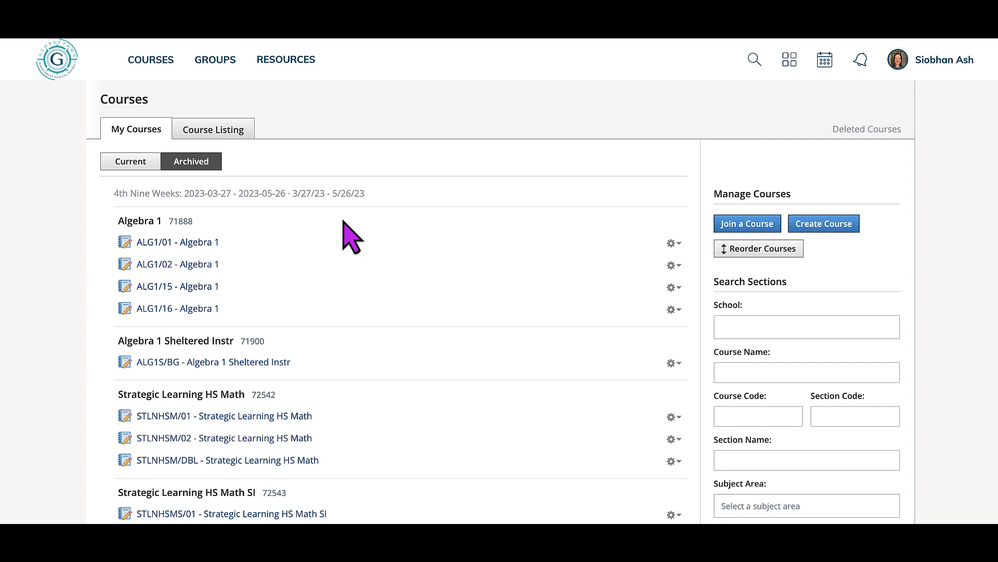
{"action": "mouse_move", "coordinate": [407, 261]}
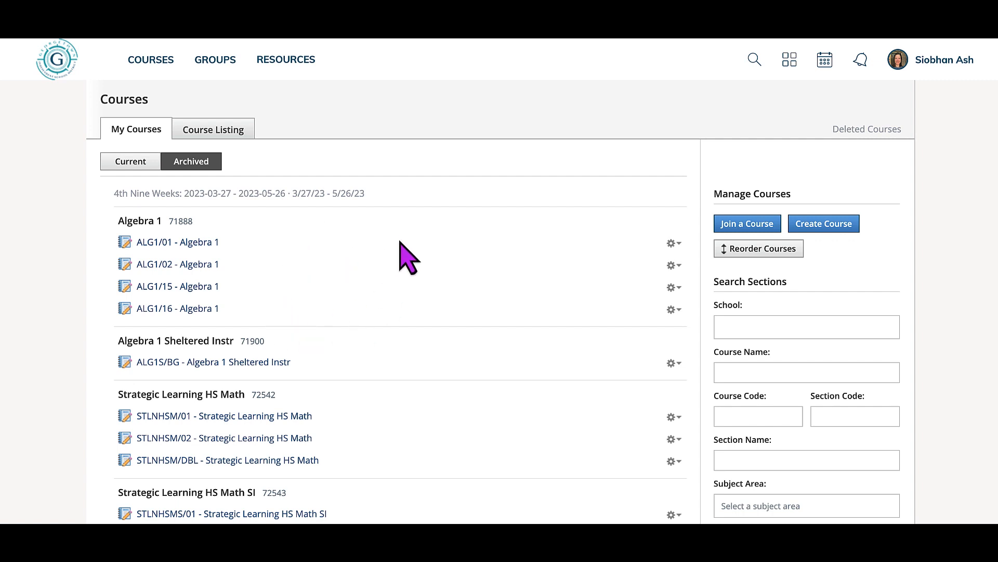
{"action": "mouse_move", "coordinate": [597, 365]}
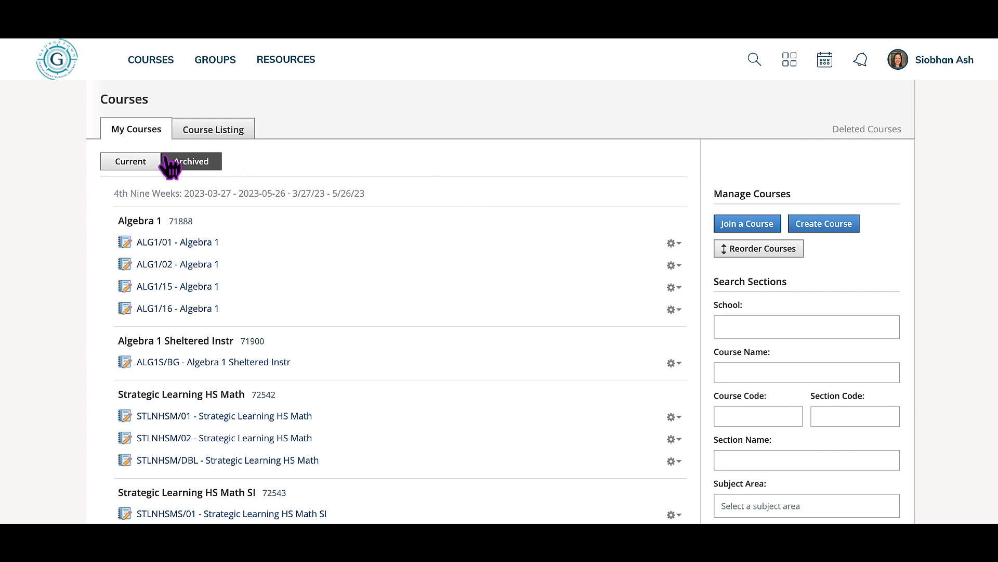
{"action": "left_click", "coordinate": [130, 161]}
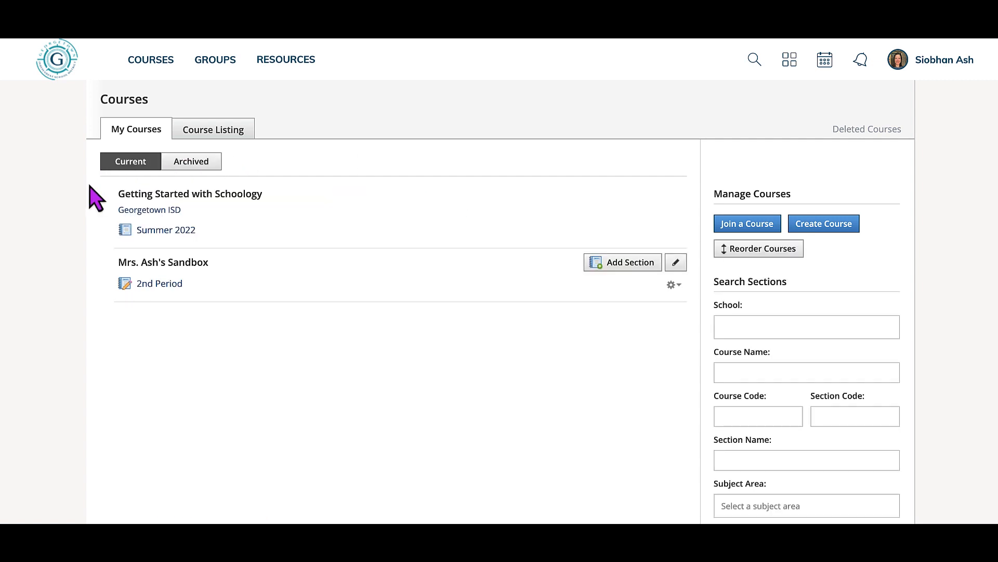
{"action": "mouse_move", "coordinate": [72, 210]}
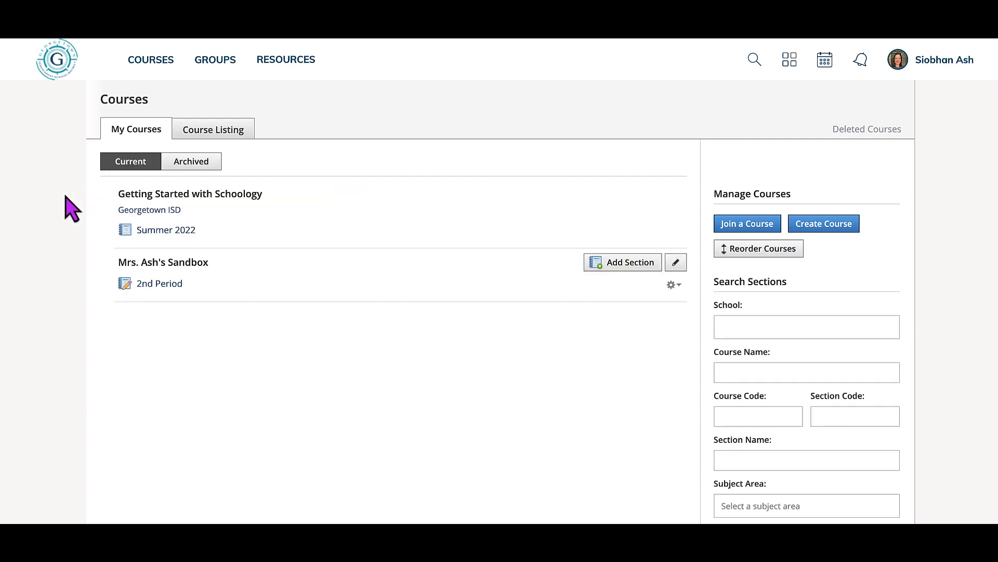
{"action": "mouse_move", "coordinate": [61, 185]}
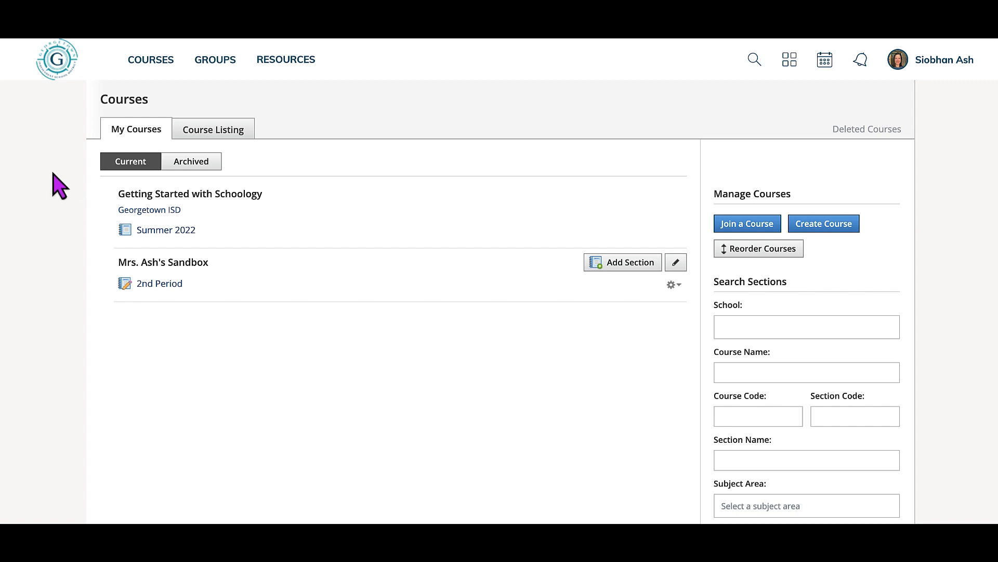
{"action": "mouse_move", "coordinate": [63, 66]}
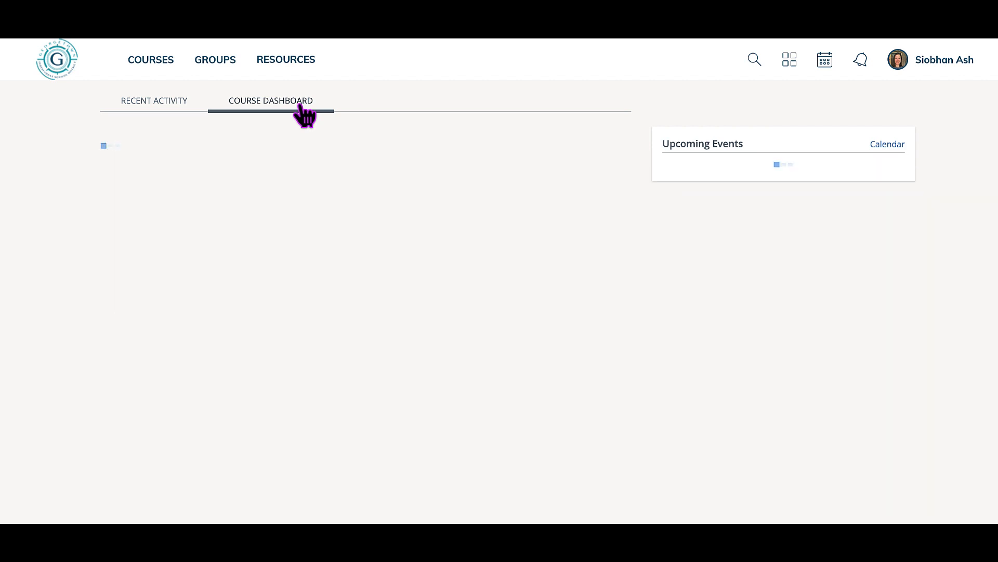
Show the Course Dashboard cards and open the COURSES quick list with the sandbox and Getting Started courses.
{"action": "left_click", "coordinate": [150, 60]}
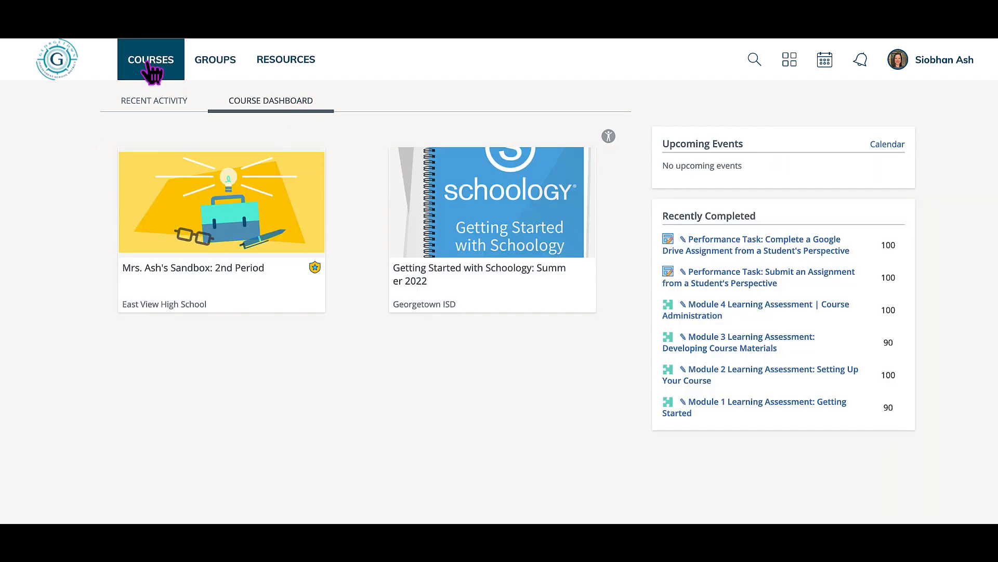
{"action": "left_click", "coordinate": [151, 59]}
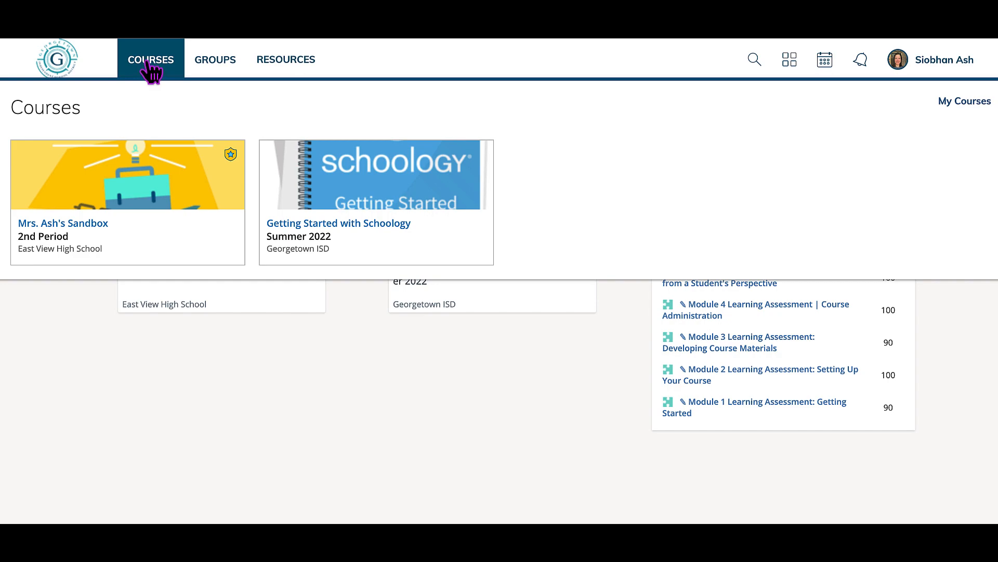